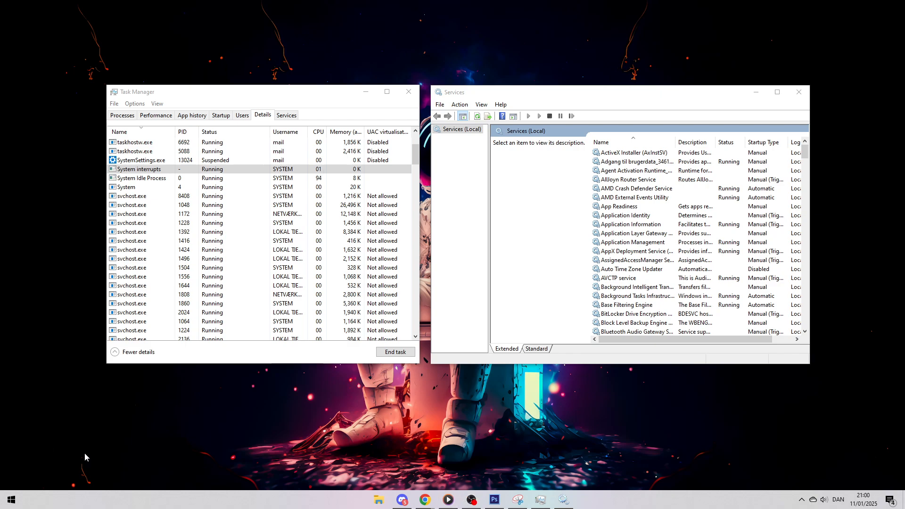
Search the Start menu for "task Manager" to launch Task Manager
click(12, 501)
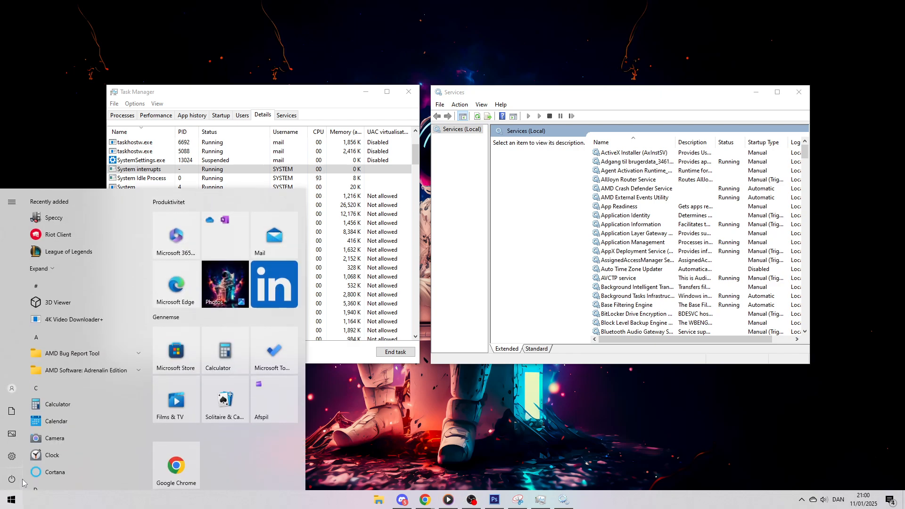
mouse_move(123, 430)
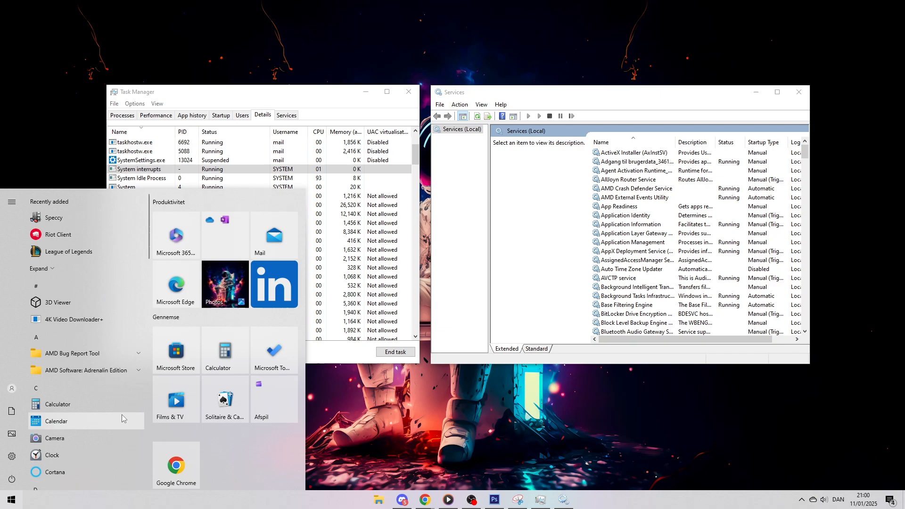
text(task Manager)
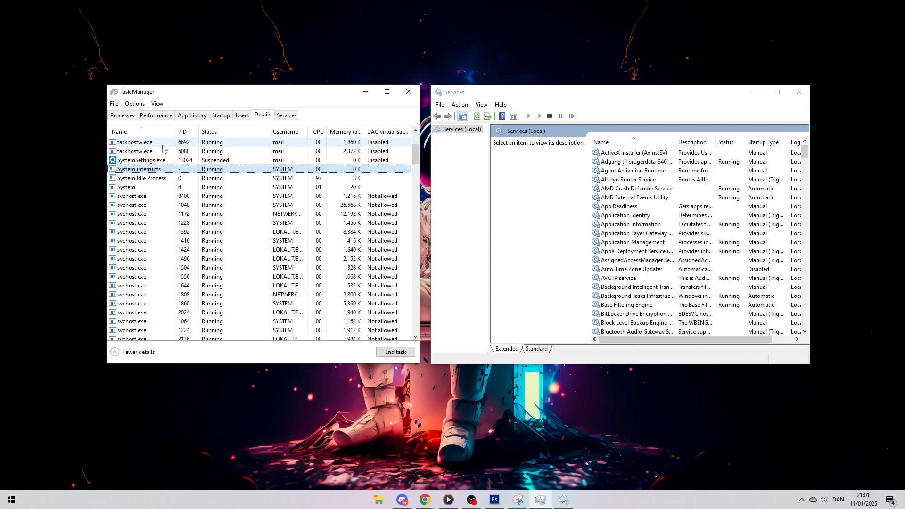
End the lghub_agent.exe process in Task Manager's Details list
click(141, 160)
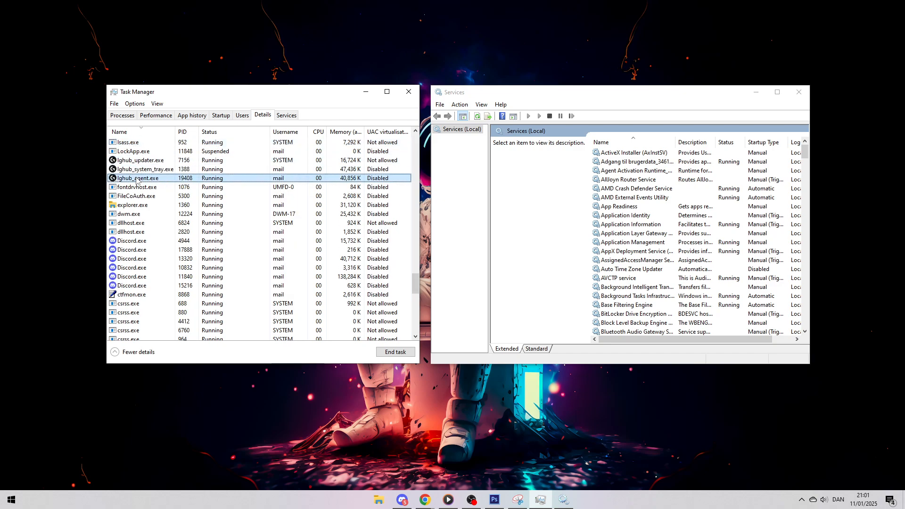
click(396, 352)
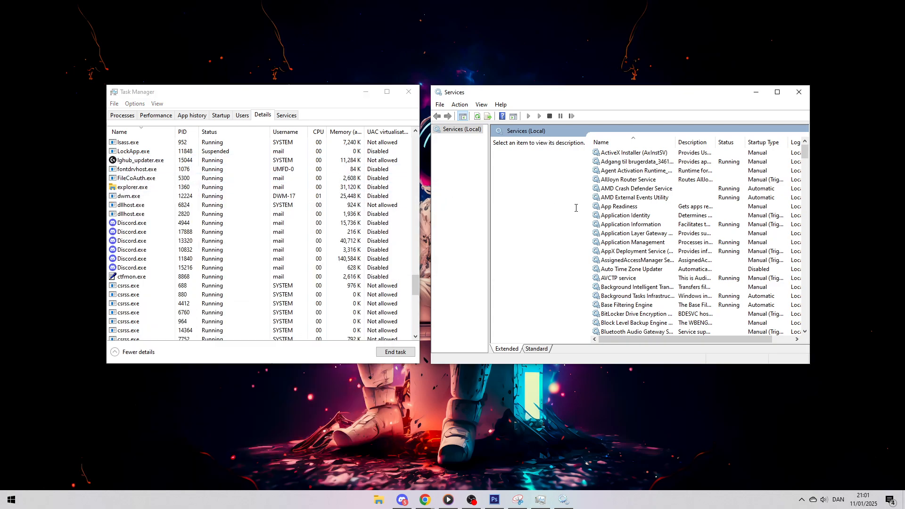
Stop the LGHUB Updater Service from its Properties dialog, then close the dialog
click(636, 152)
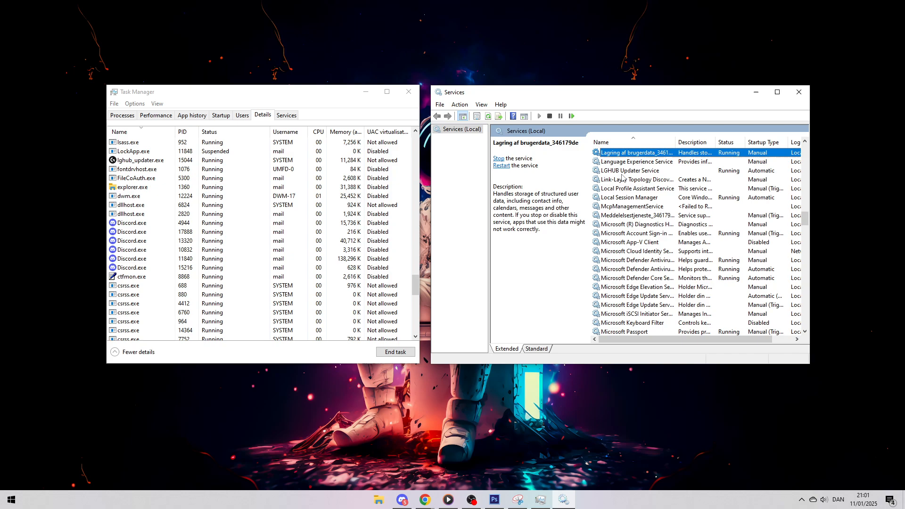
click(631, 171)
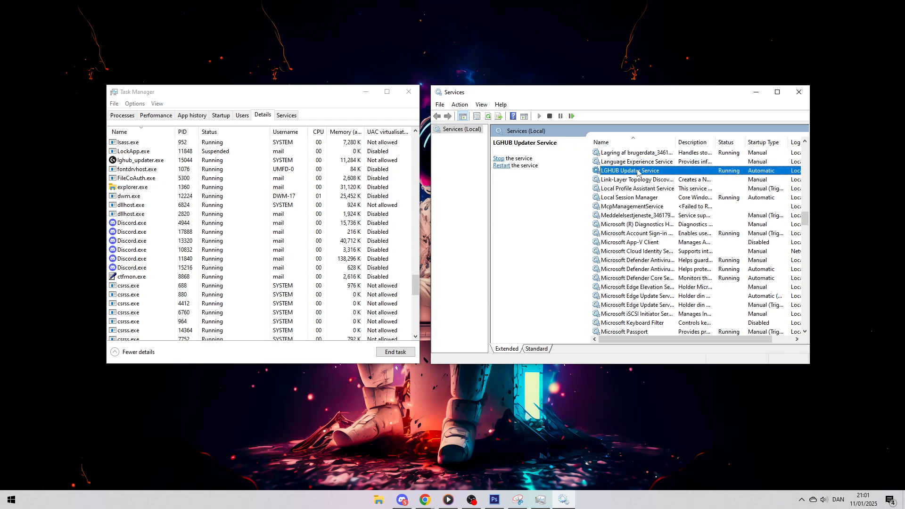
double_click(630, 170)
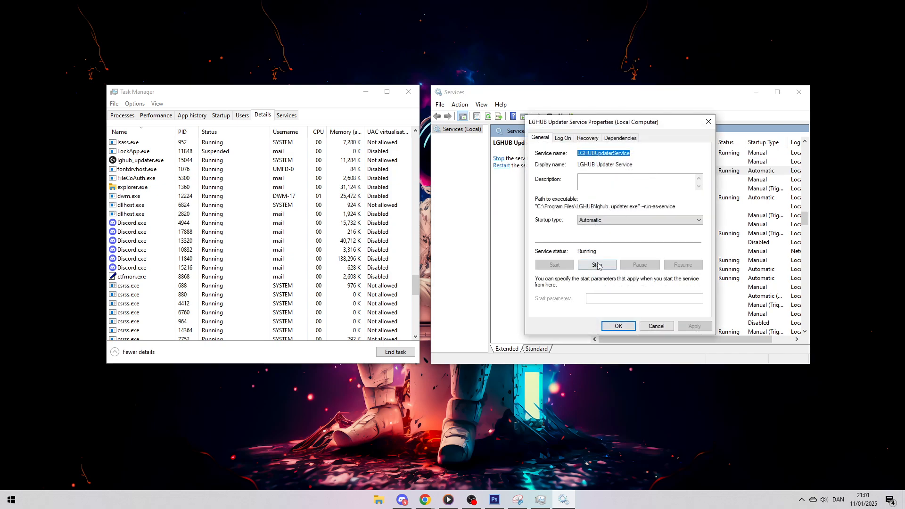
click(597, 264)
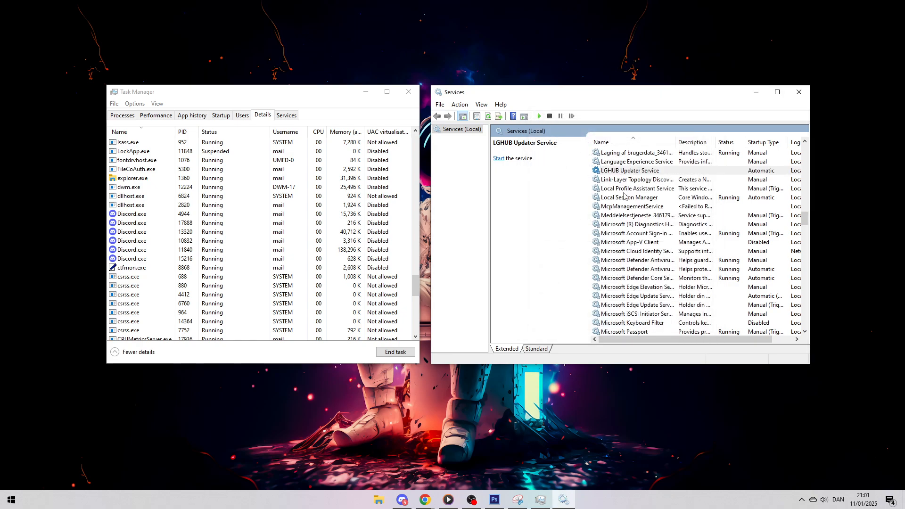
click(637, 189)
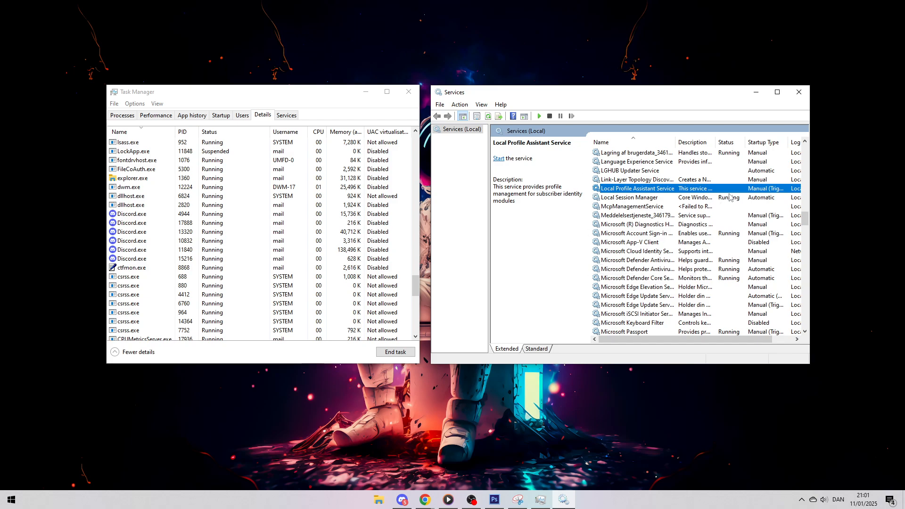
mouse_move(673, 241)
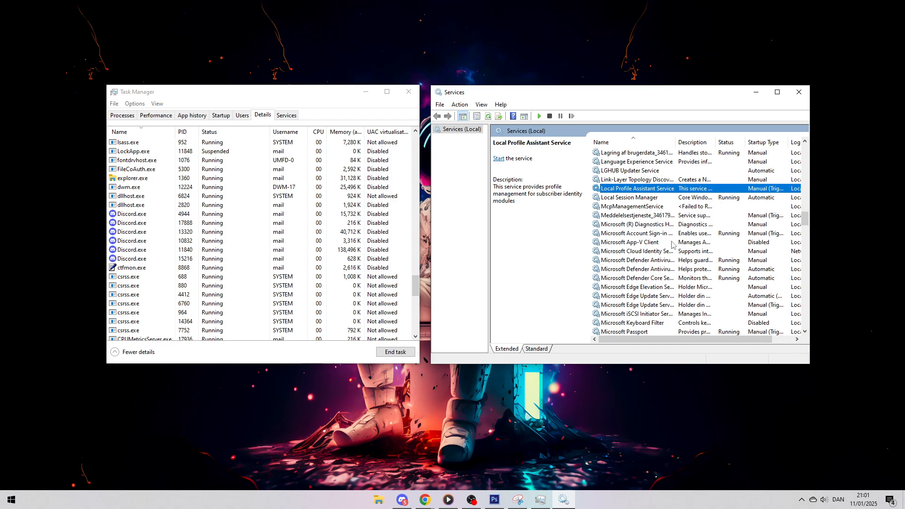
Search the Start menu for "apps & features"
click(13, 501)
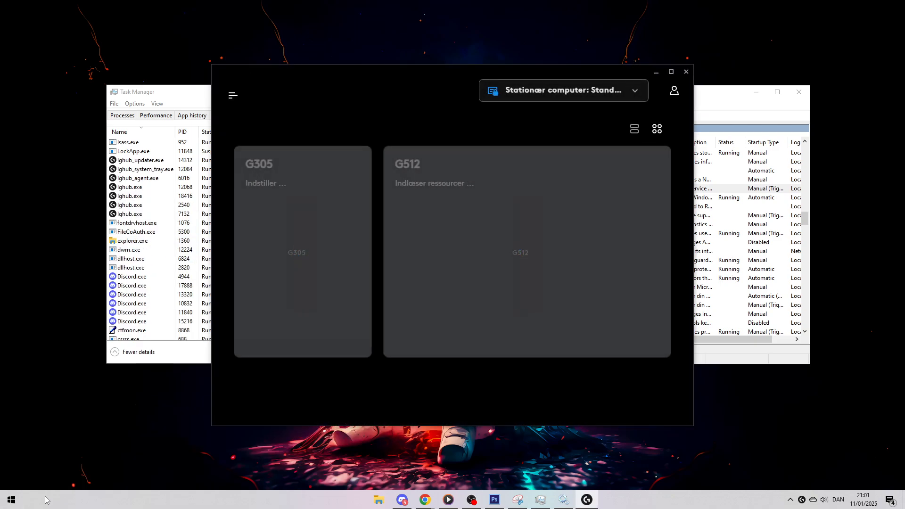
text(apps & features)
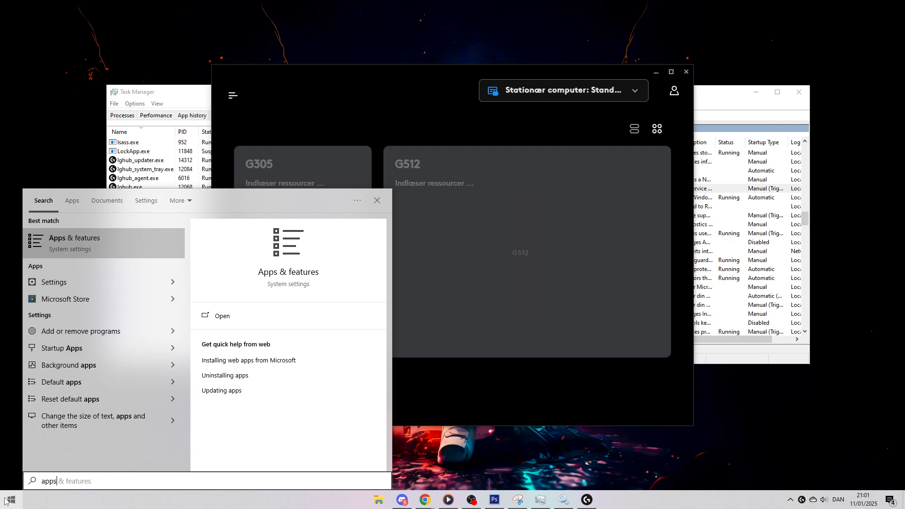
Open Apps & features and filter the app list with "lo" to find Logitech G HUB
click(222, 315)
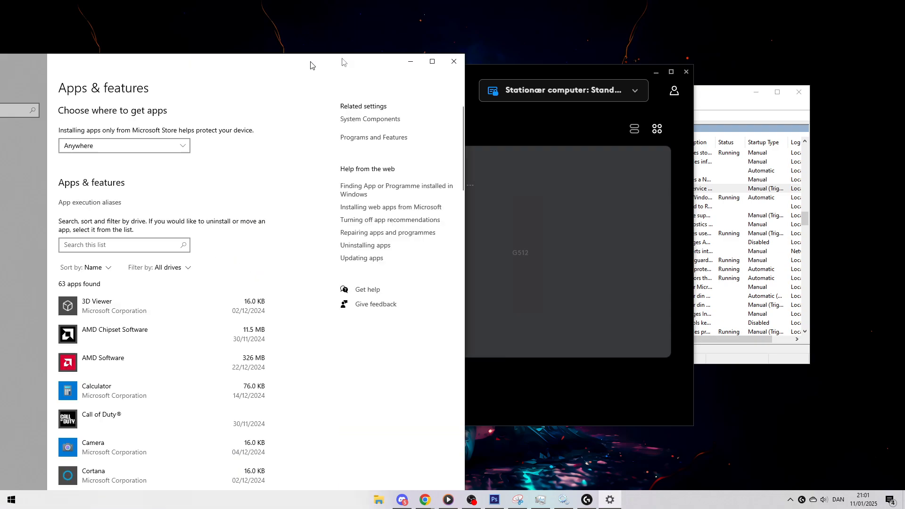
text(logi)
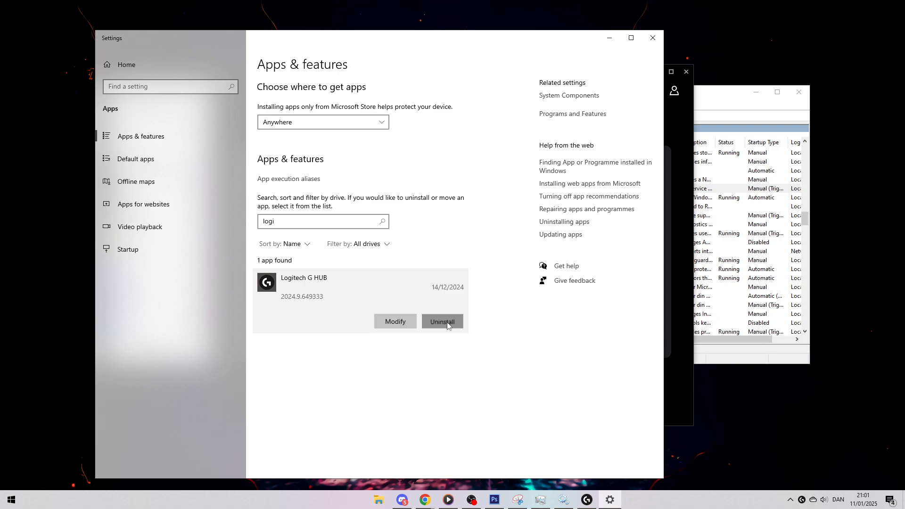
mouse_move(496, 226)
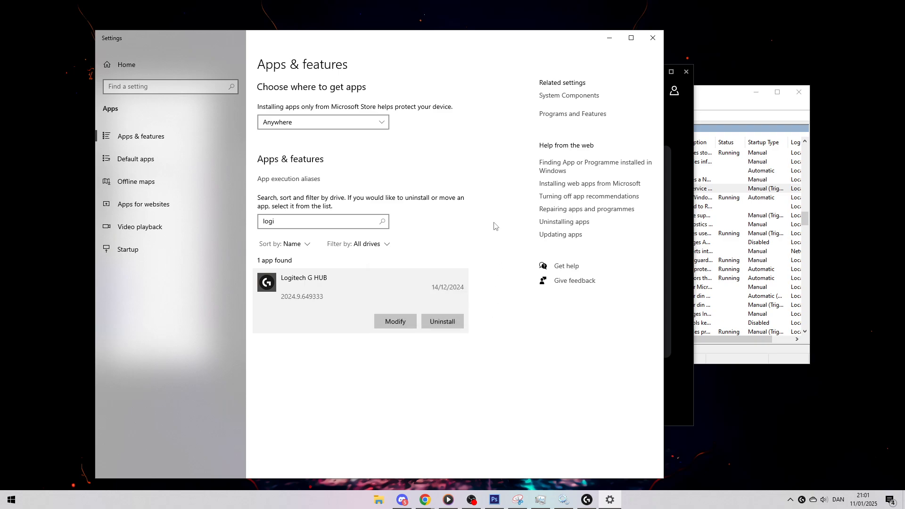